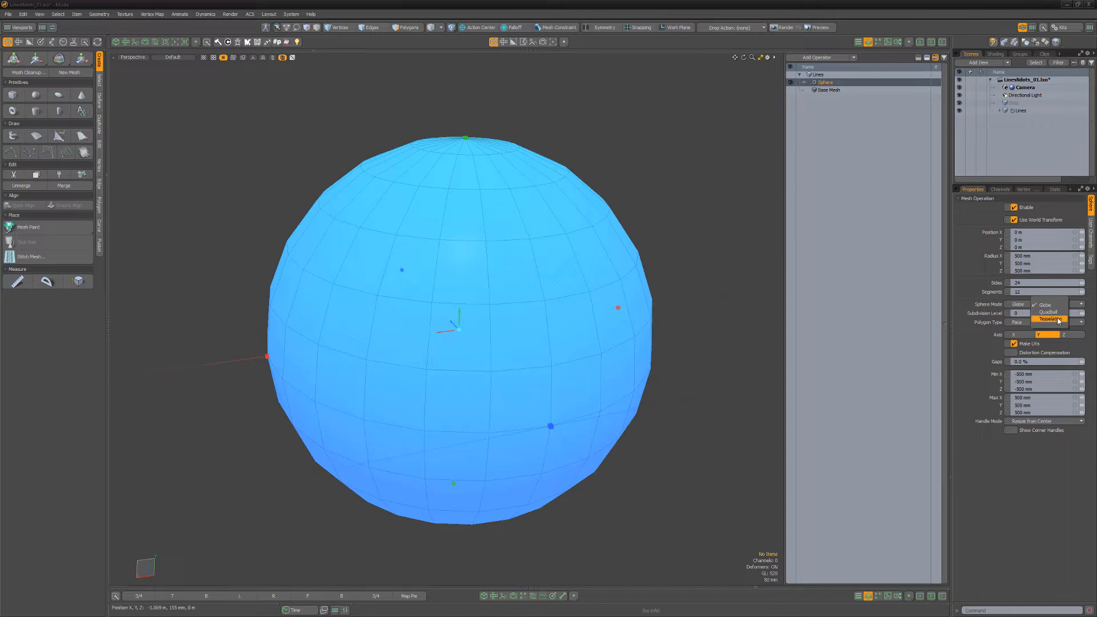
Switch the sphere's Sphere Mode from Globe to Tessellation for a triangulated surface
left_click(1050, 320)
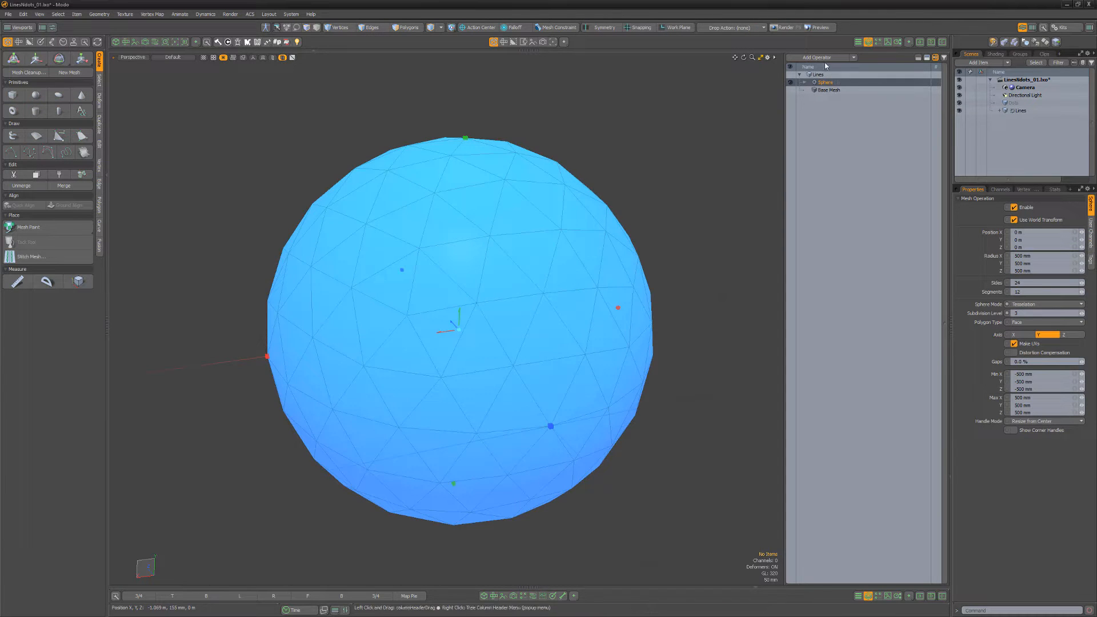
Add an Edges to Curves operator above the Sphere in Mesh Operations
left_click(820, 57)
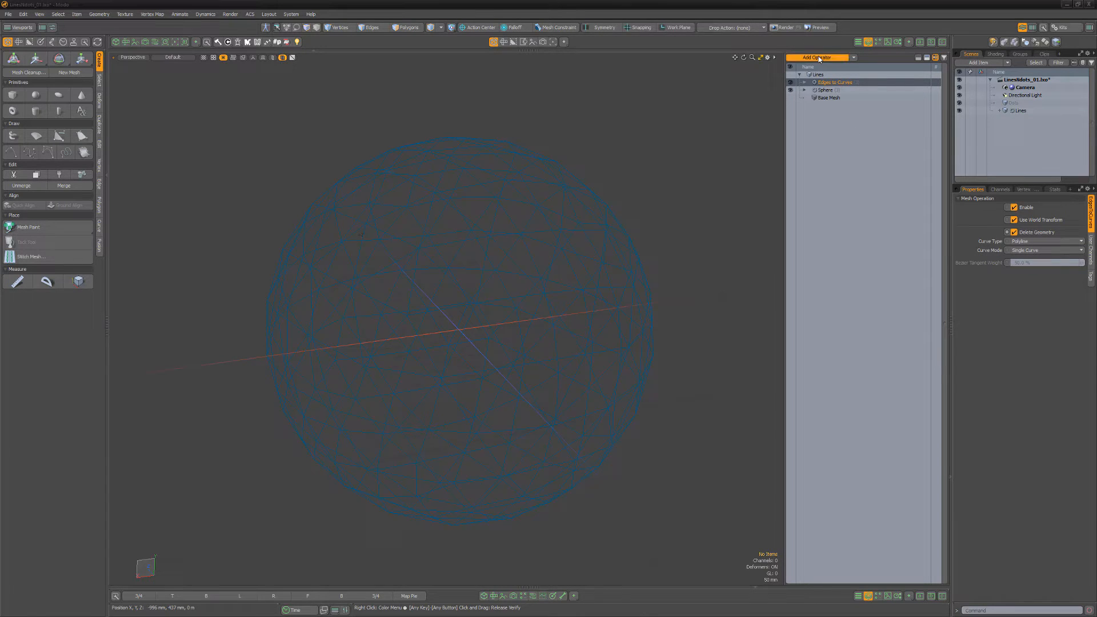
mouse_move(686, 65)
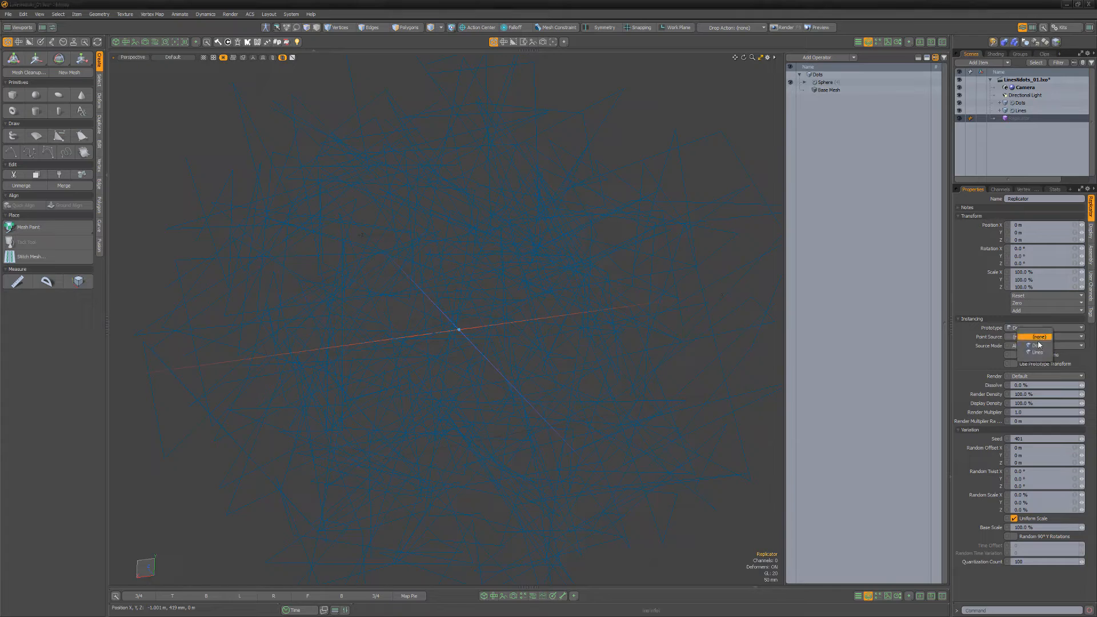
Set the Replicator's Point Source to the Lines mesh, then select Lines
left_click(1037, 352)
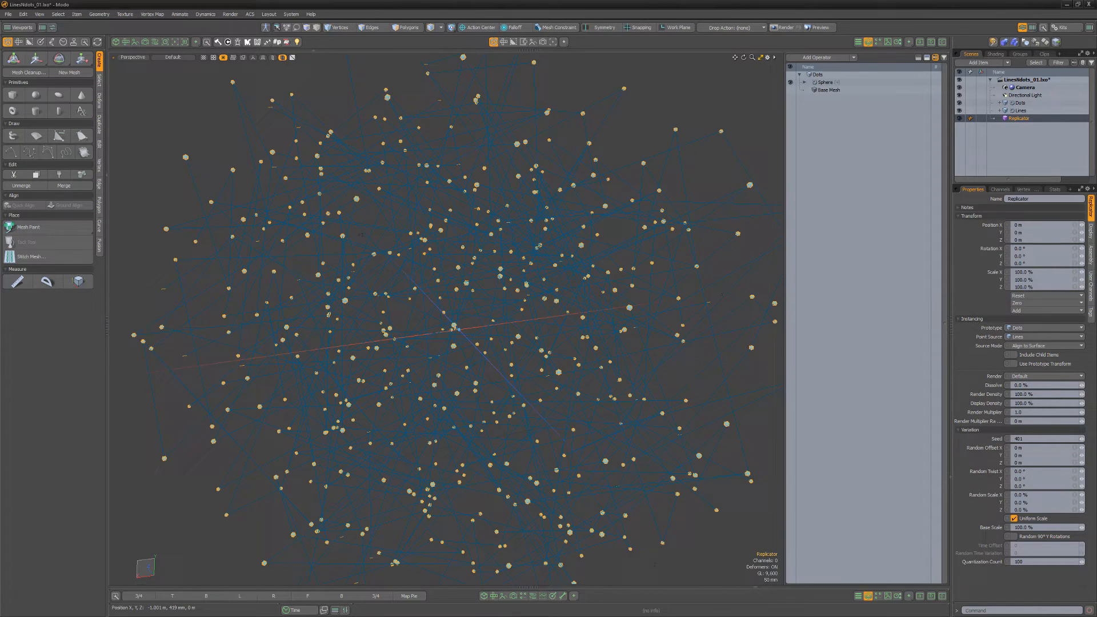
left_click(826, 97)
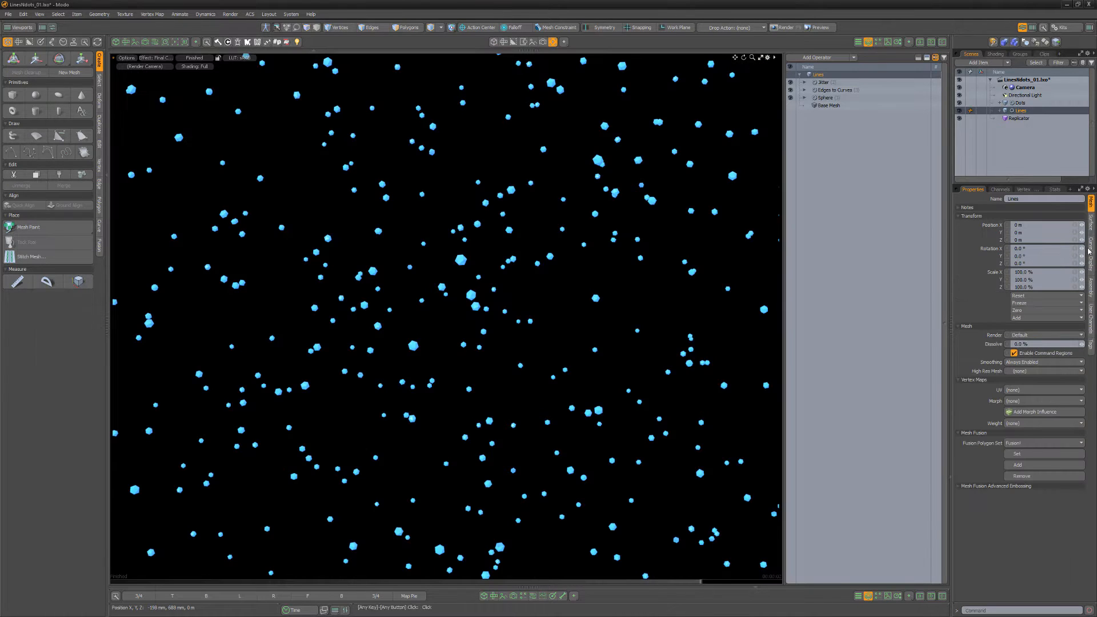
Enable Render Curves in the Lines item's Curves properties
left_click(1092, 224)
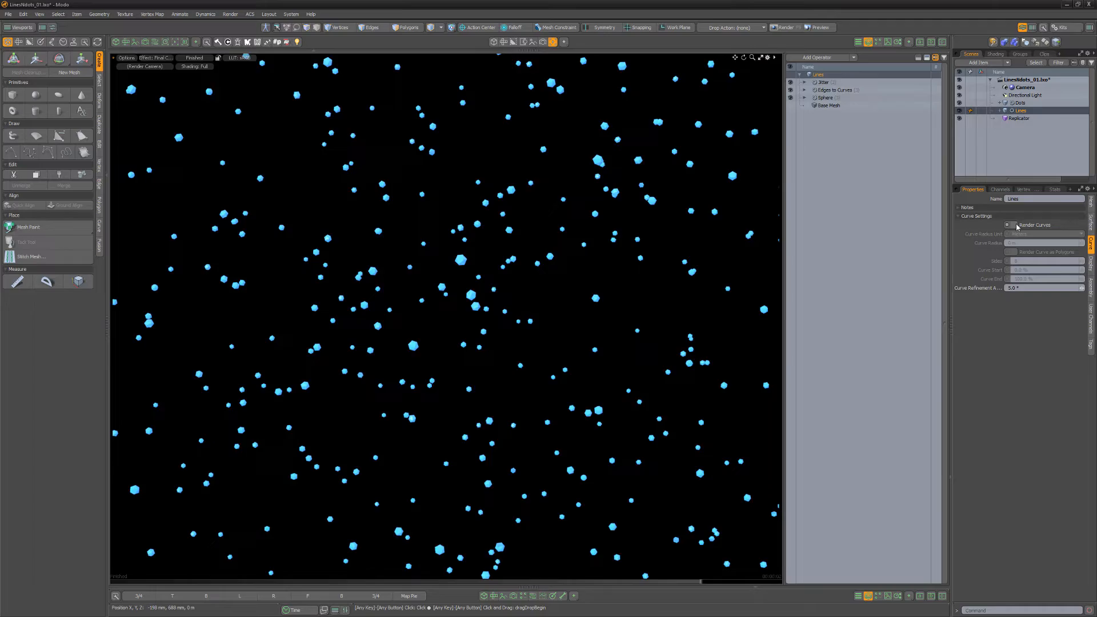
left_click(1009, 224)
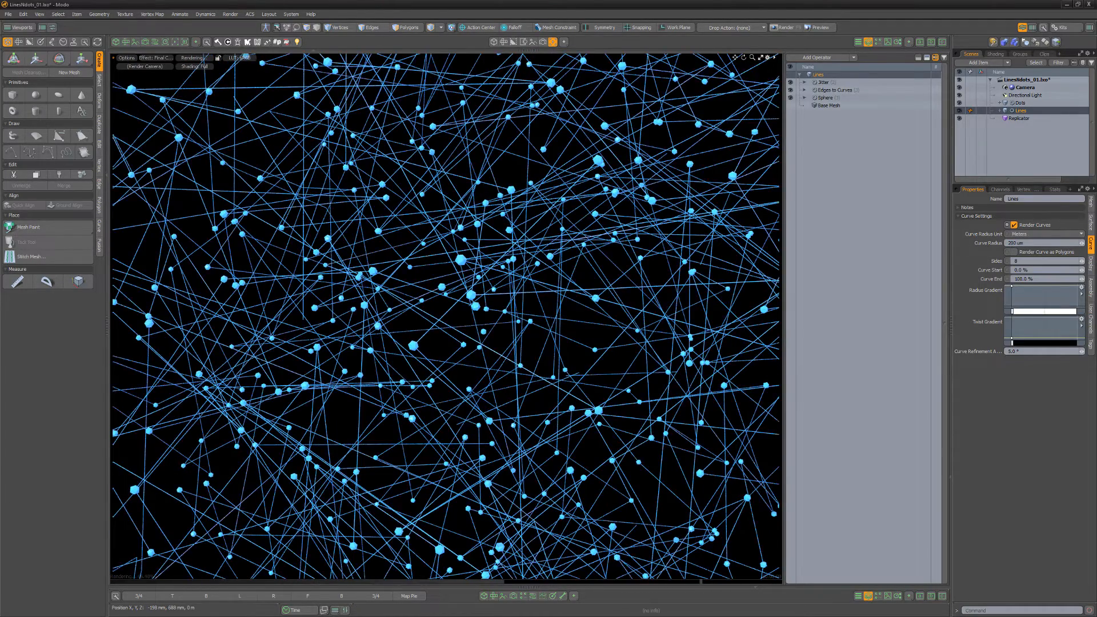
left_click(1025, 87)
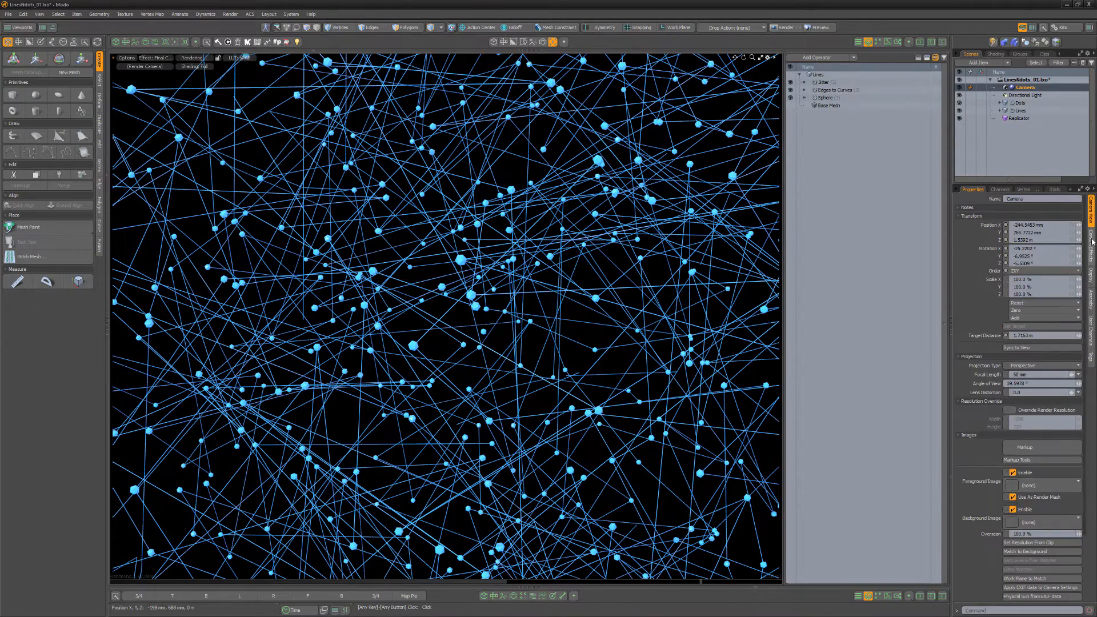